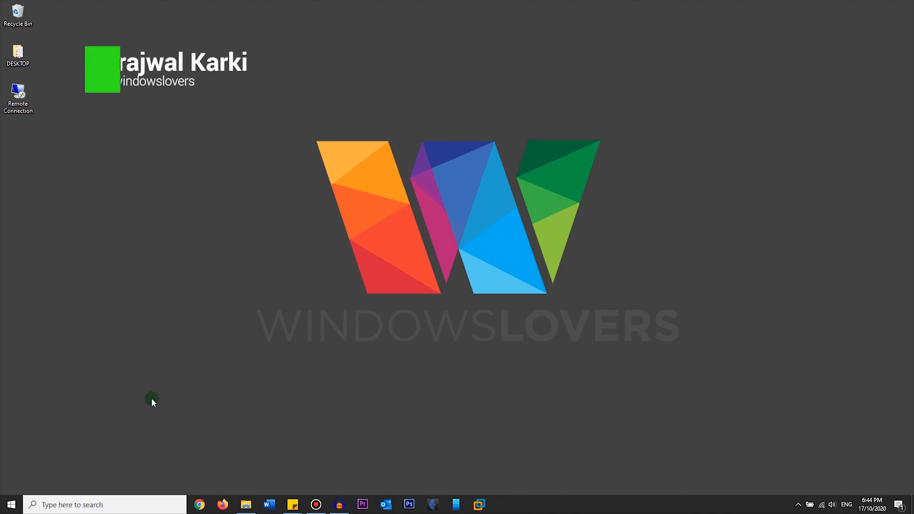
Run shell:startup to open the personal Startup folder and confirm it is empty
click(10, 504)
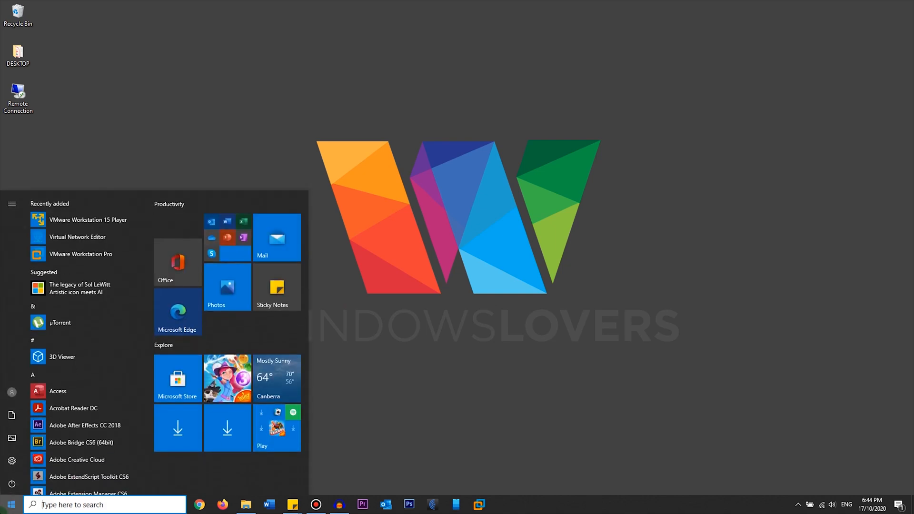
scroll(down, 3)
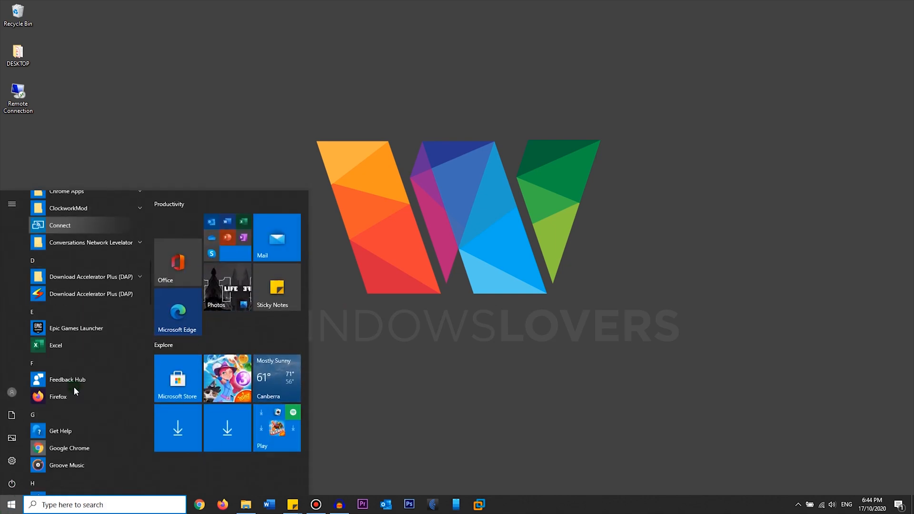
click(508, 369)
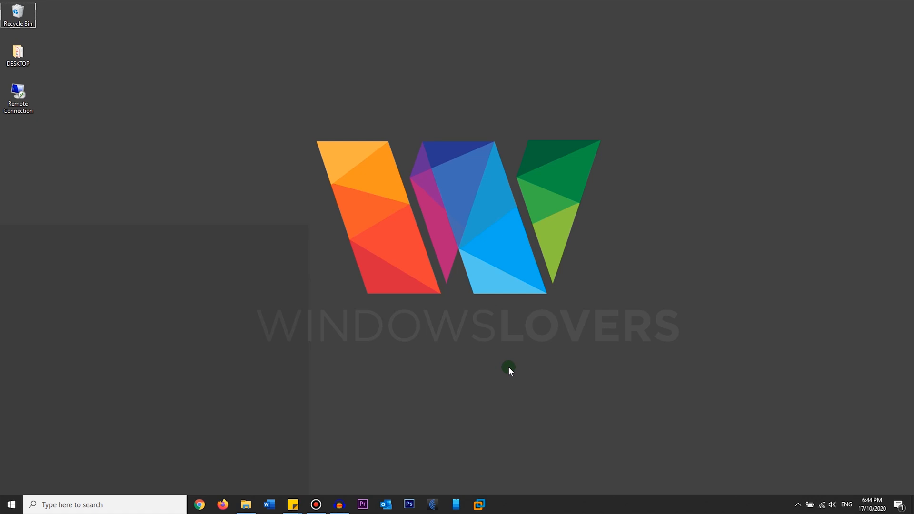
mouse_move(505, 363)
text(shell)
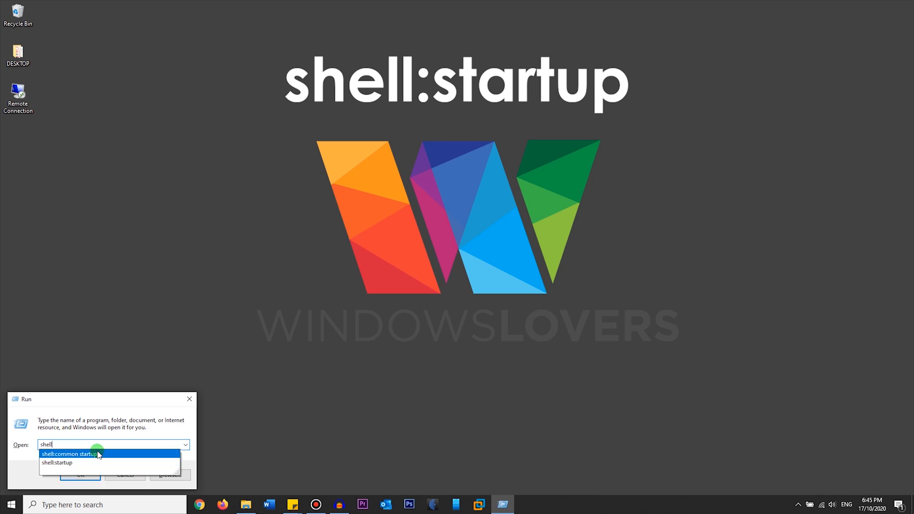
click(57, 462)
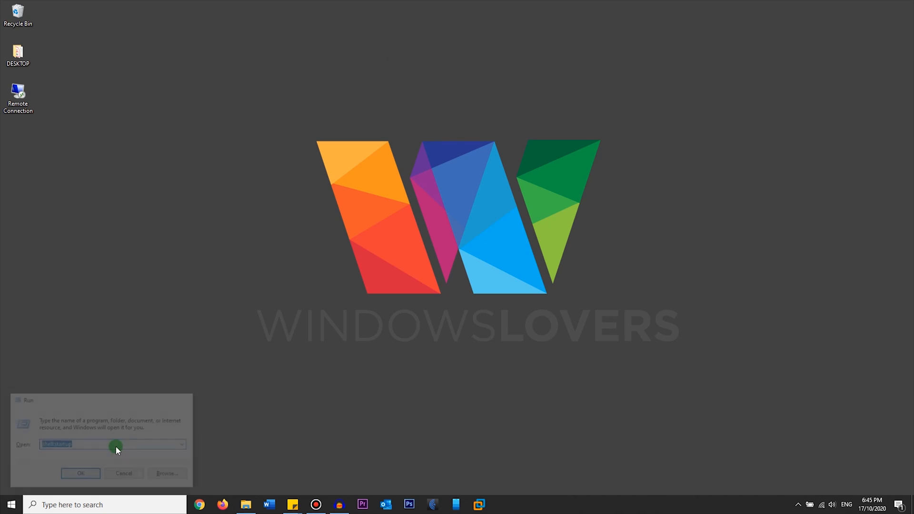
click(80, 473)
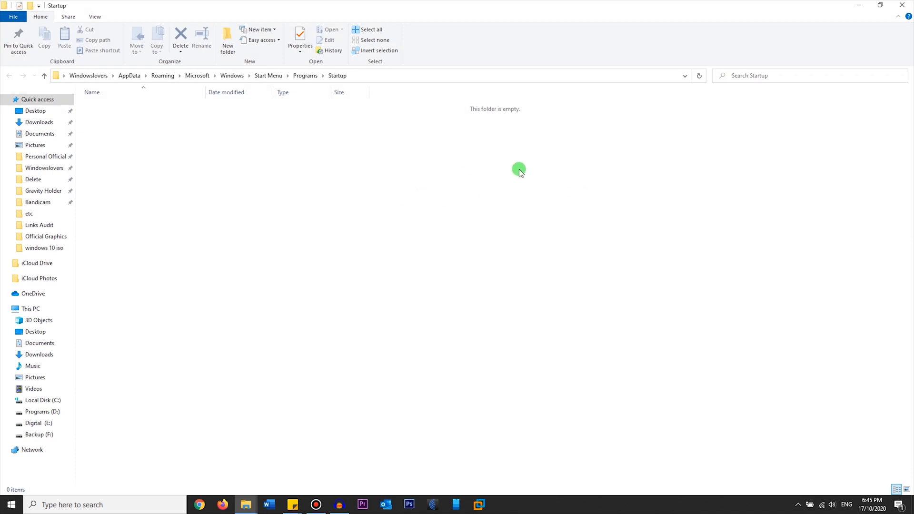
mouse_move(508, 176)
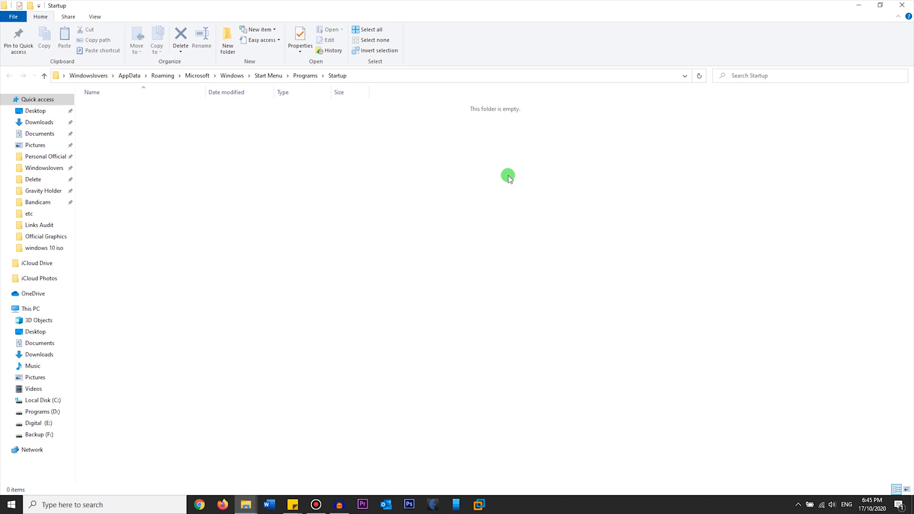
mouse_move(406, 143)
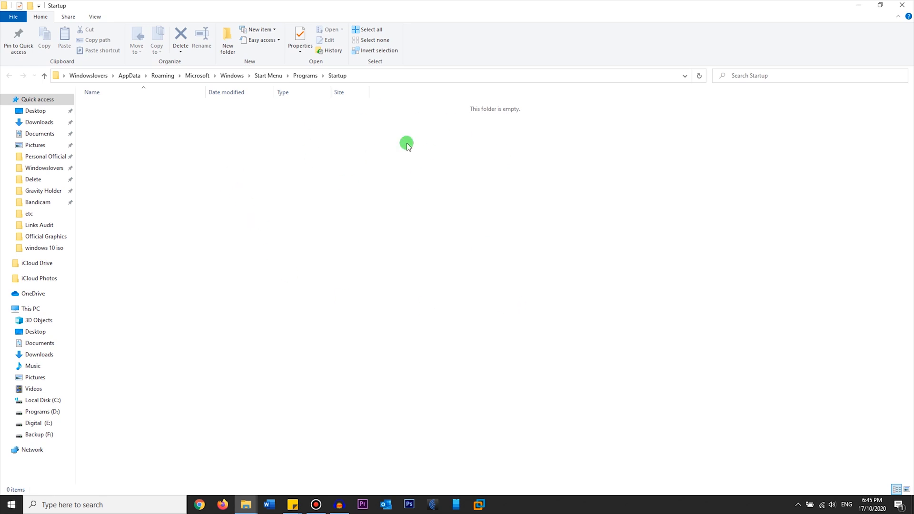
mouse_move(354, 79)
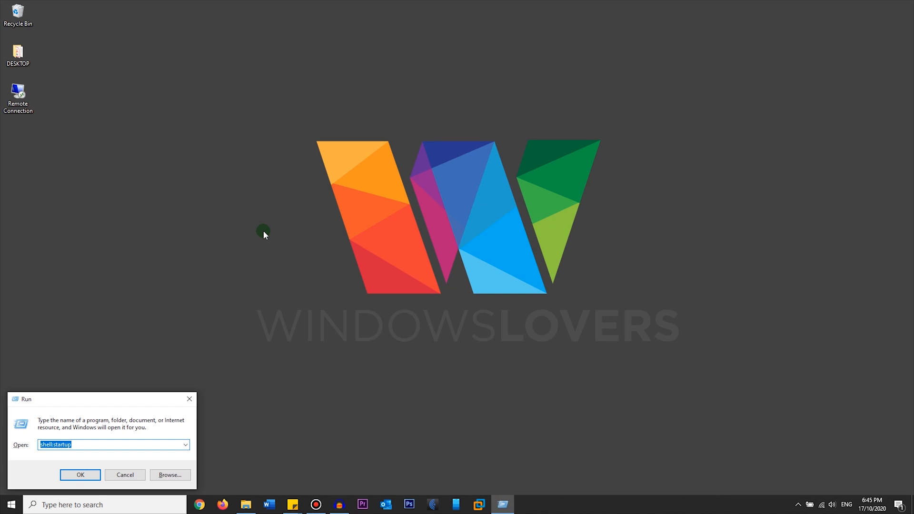
Run shell:common startup to open the all-users Startup folder, then close it
click(106, 445)
text(shell:)
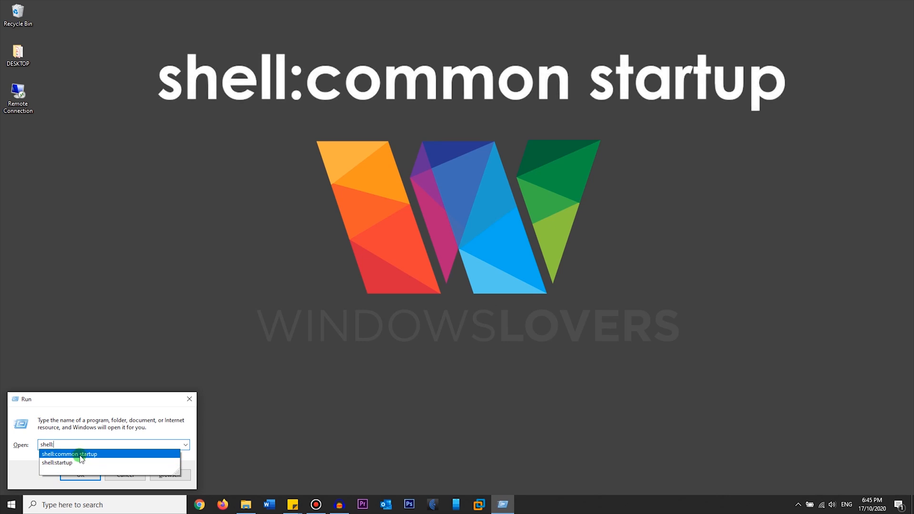
click(69, 453)
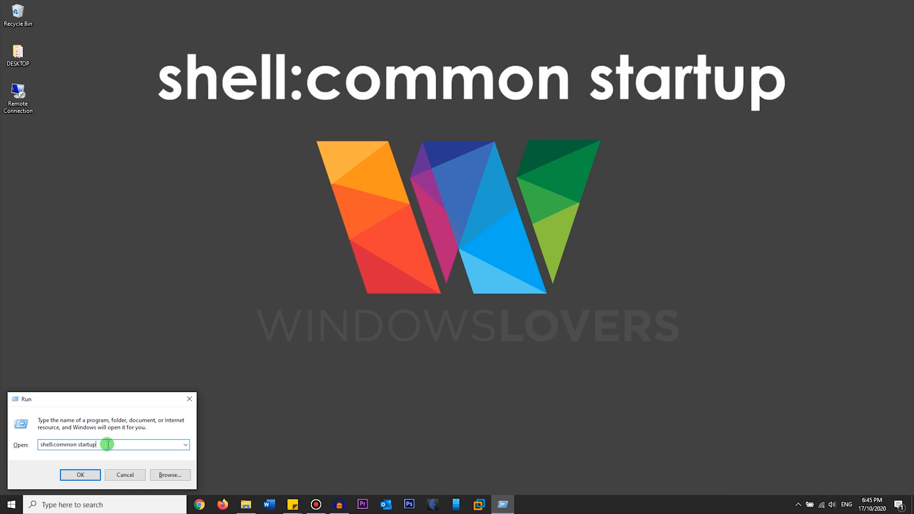
click(80, 475)
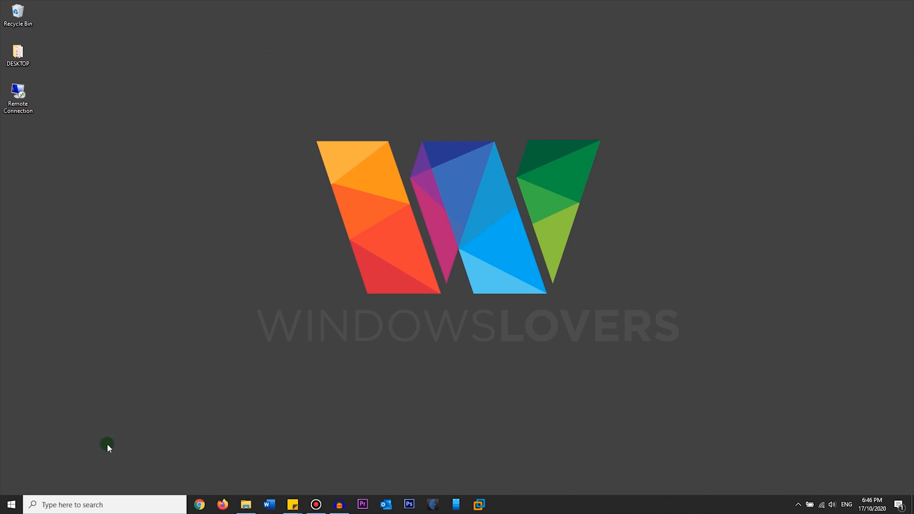
click(245, 504)
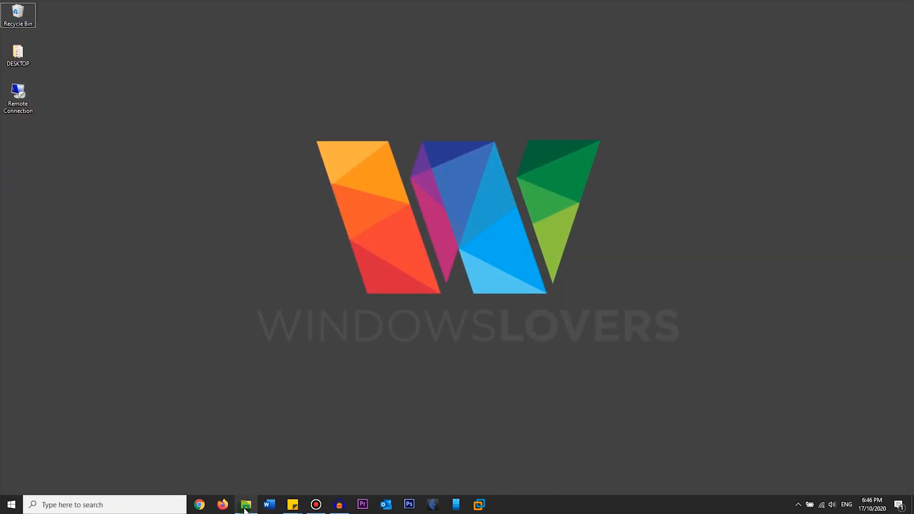
Open File Explorer and navigate from Local Disk (C:) into the Users folder
click(245, 505)
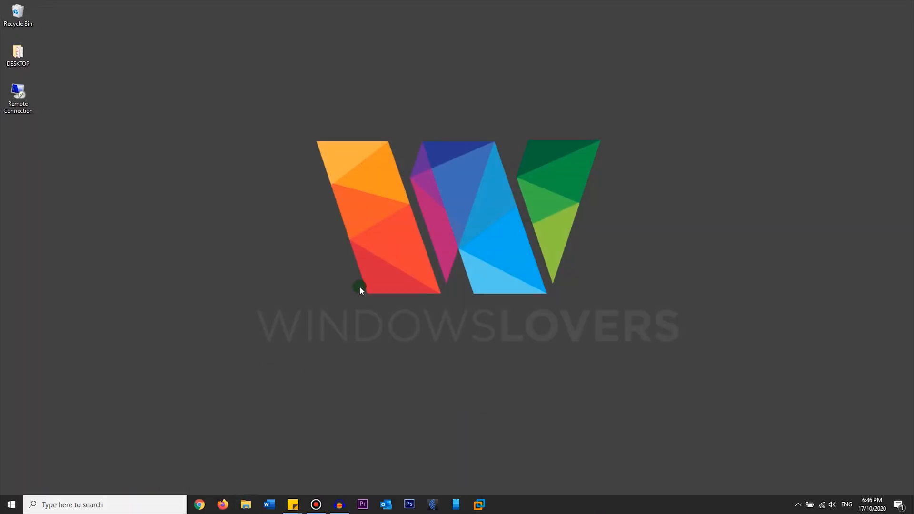
click(246, 505)
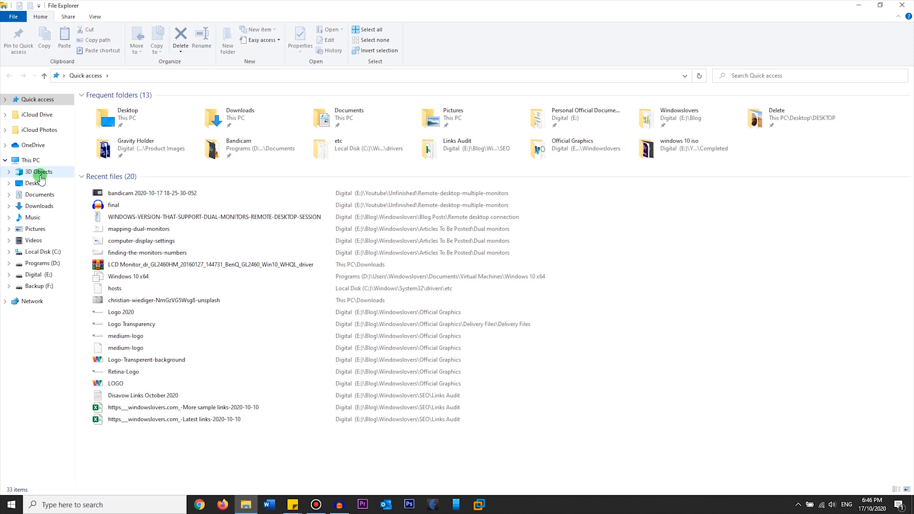
click(40, 252)
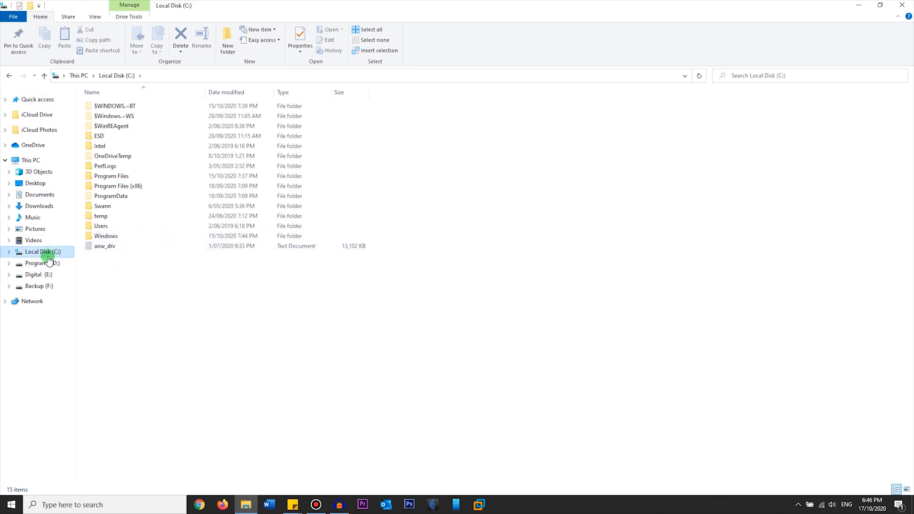
mouse_move(51, 263)
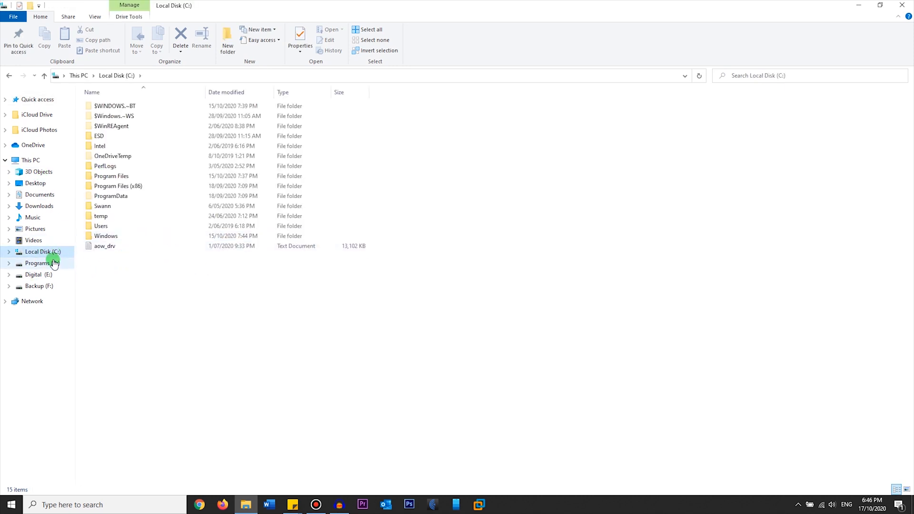
double_click(100, 226)
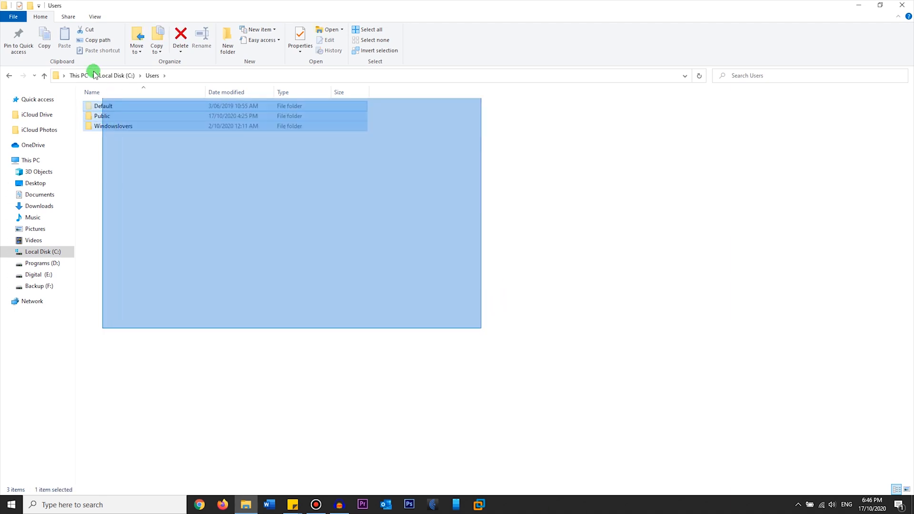
click(259, 242)
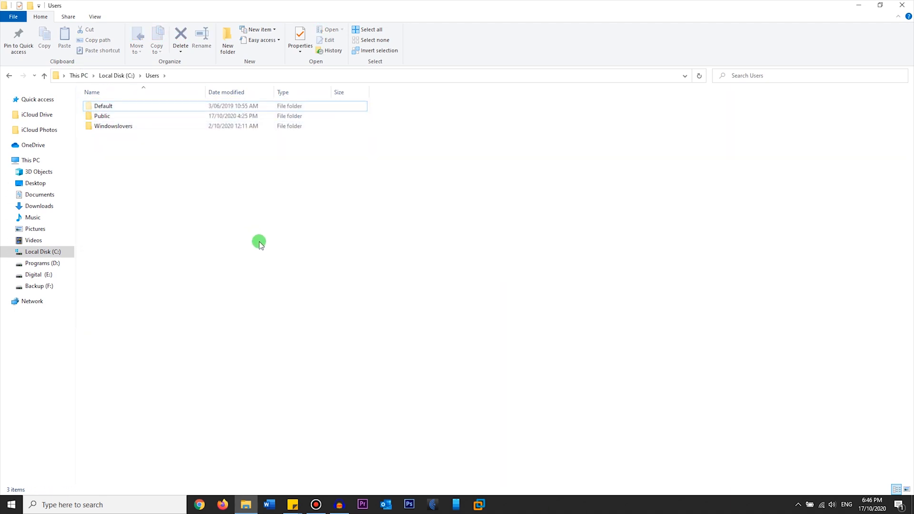
mouse_move(156, 146)
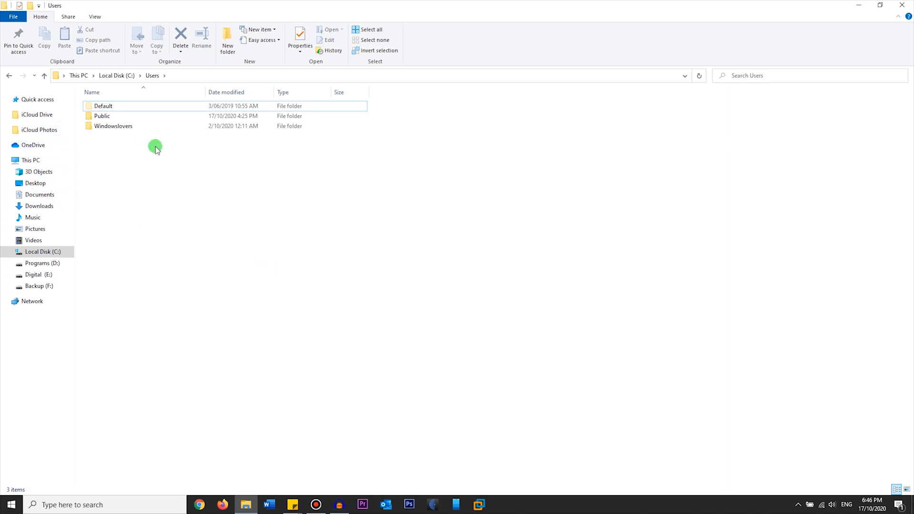
mouse_move(236, 309)
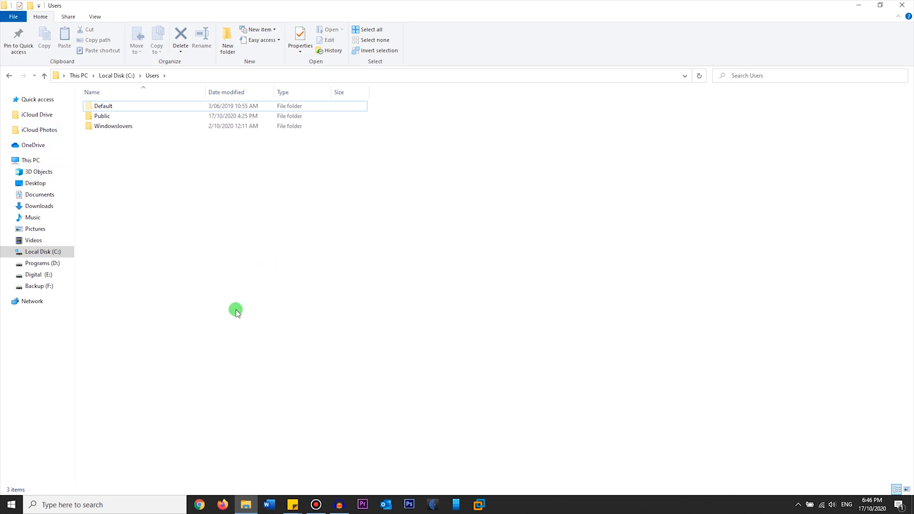
mouse_move(115, 40)
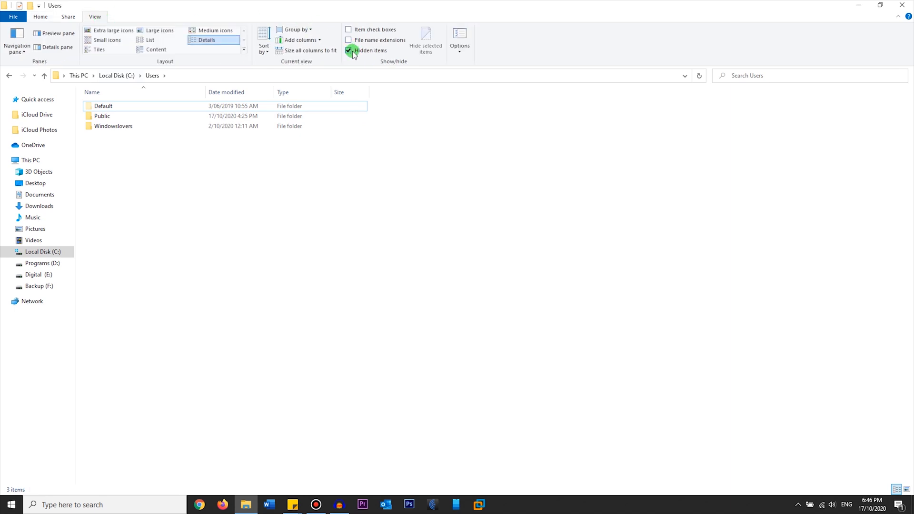
Show hidden items and open the Windowslovers profile's AppData, then Roaming folder
click(349, 50)
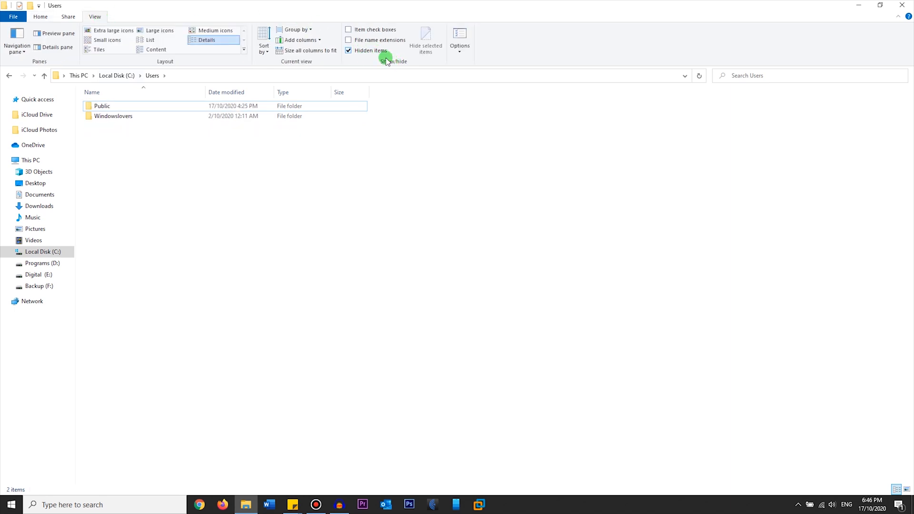
click(348, 50)
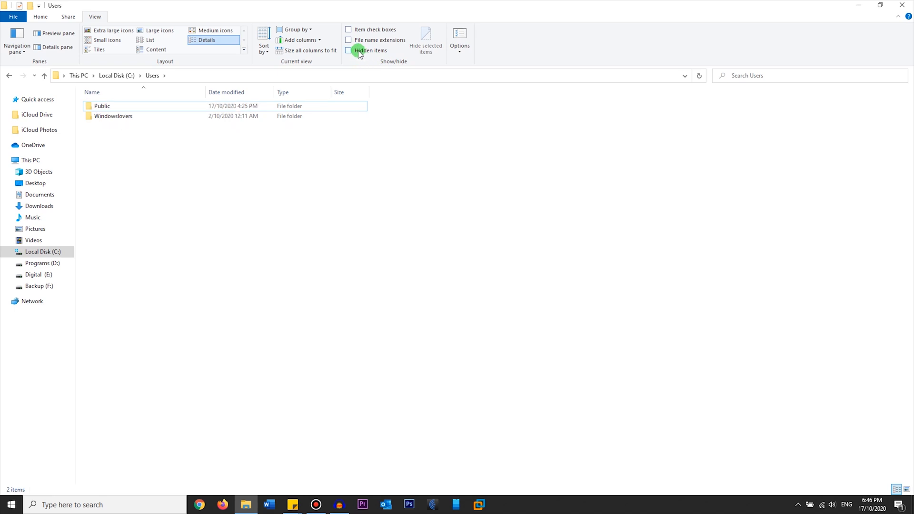
click(348, 50)
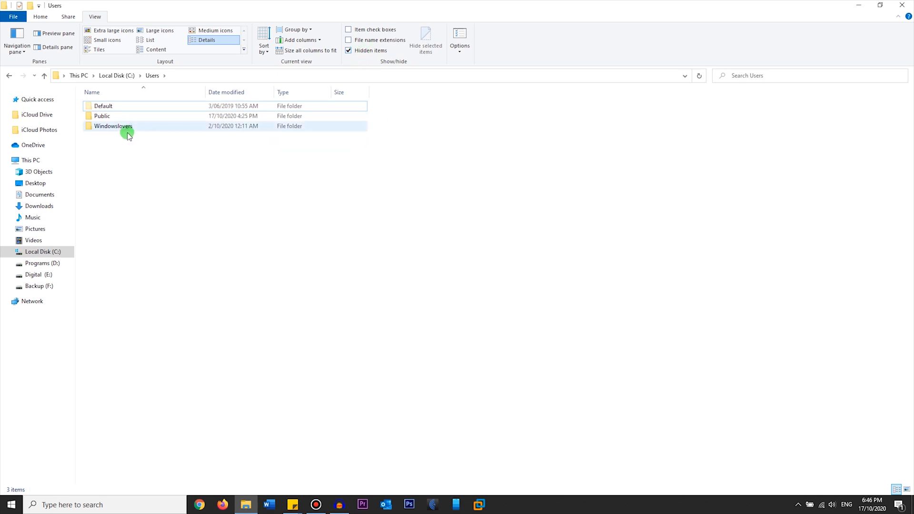
double_click(113, 126)
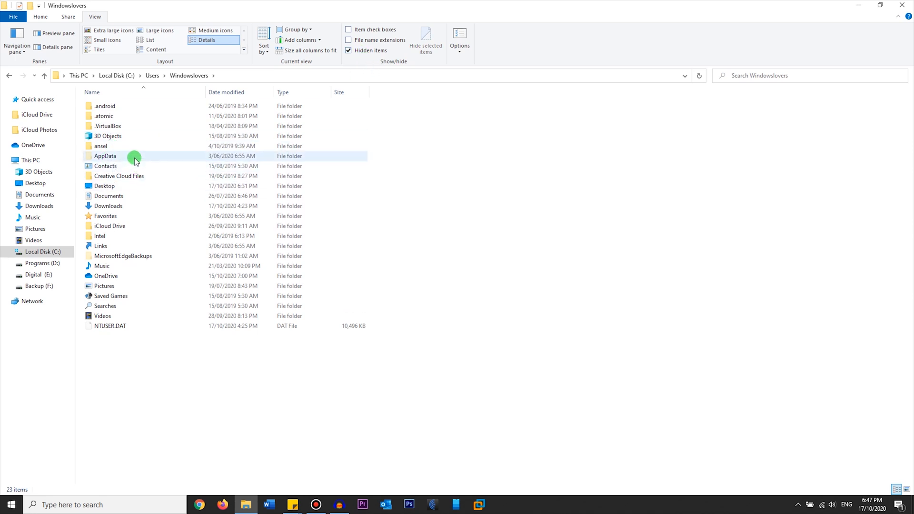
double_click(105, 156)
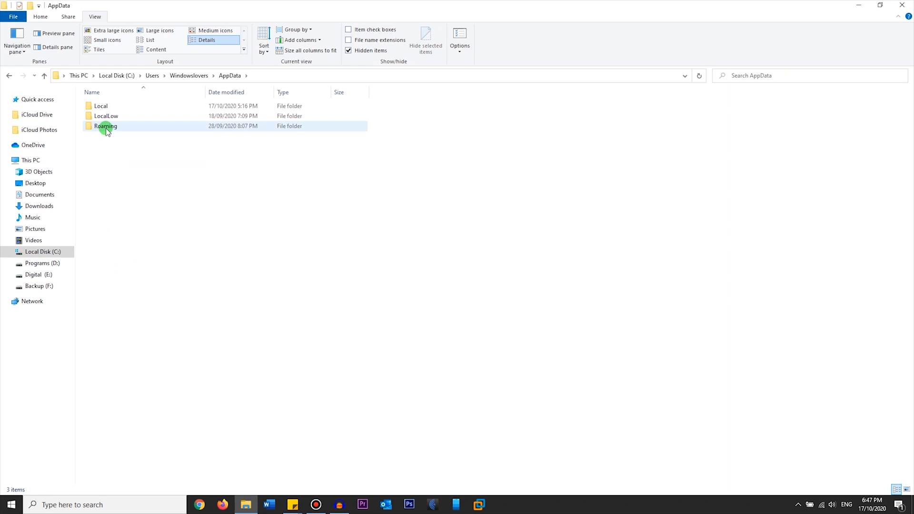
double_click(106, 125)
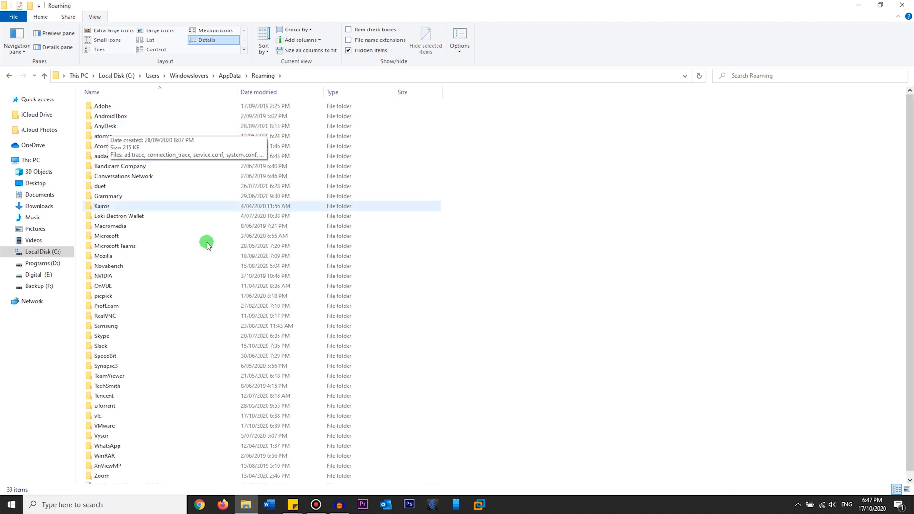
Go through Microsoft, Windows, Start Menu and Programs into the empty Startup folder
click(198, 296)
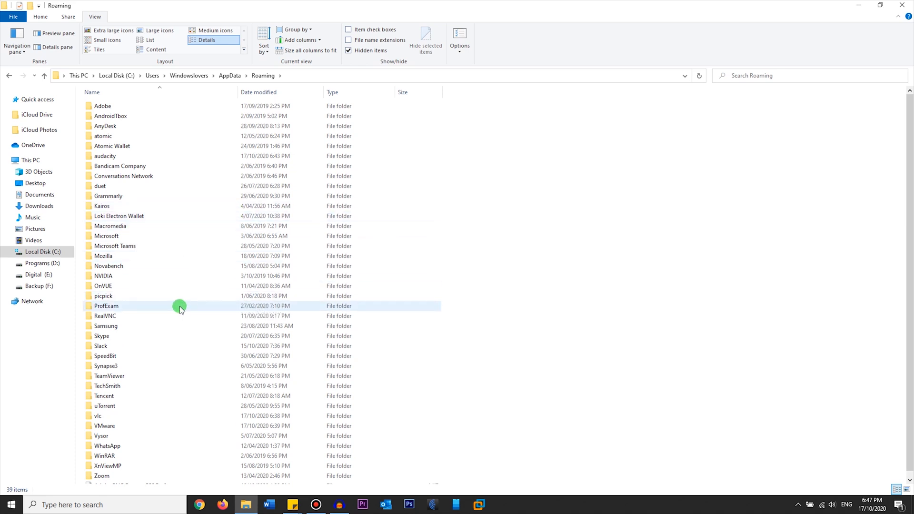
mouse_move(138, 236)
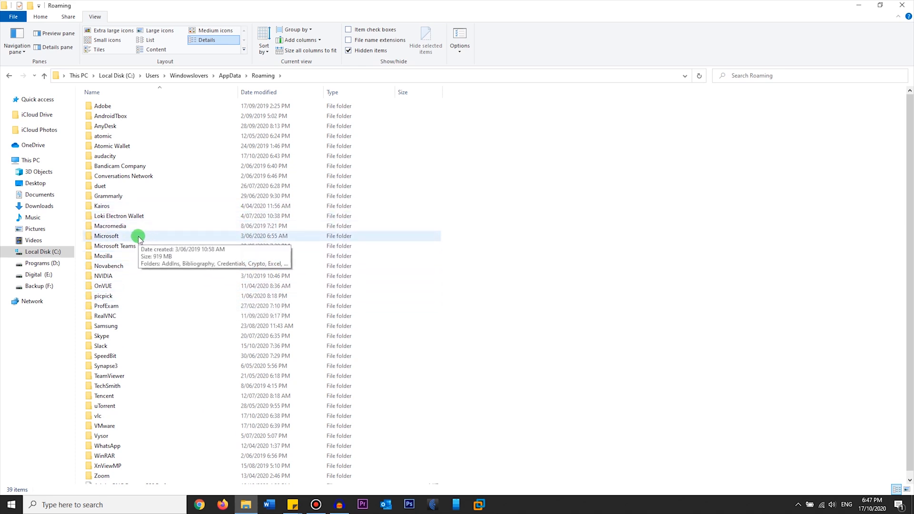
double_click(106, 235)
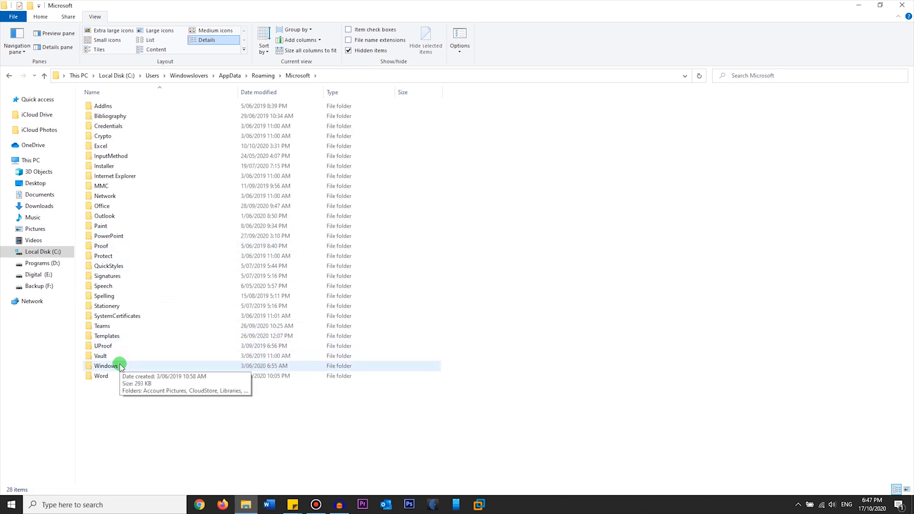
double_click(107, 366)
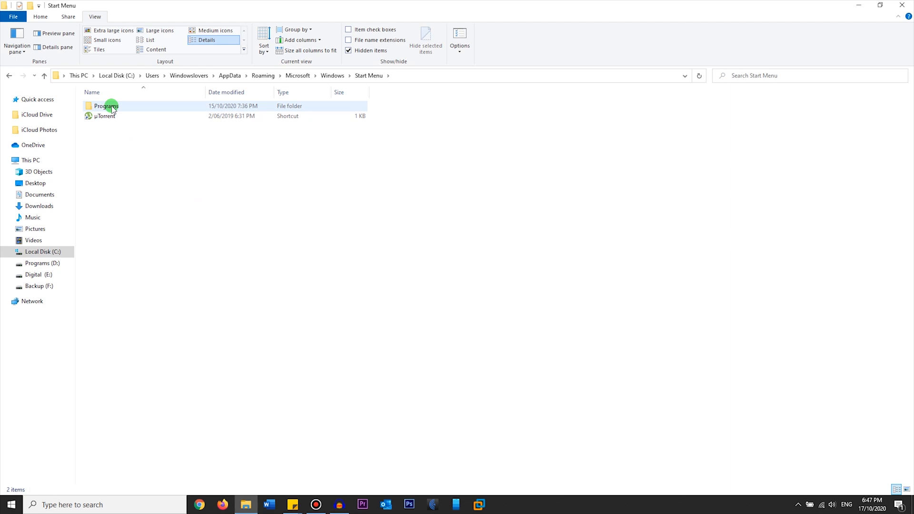
double_click(107, 106)
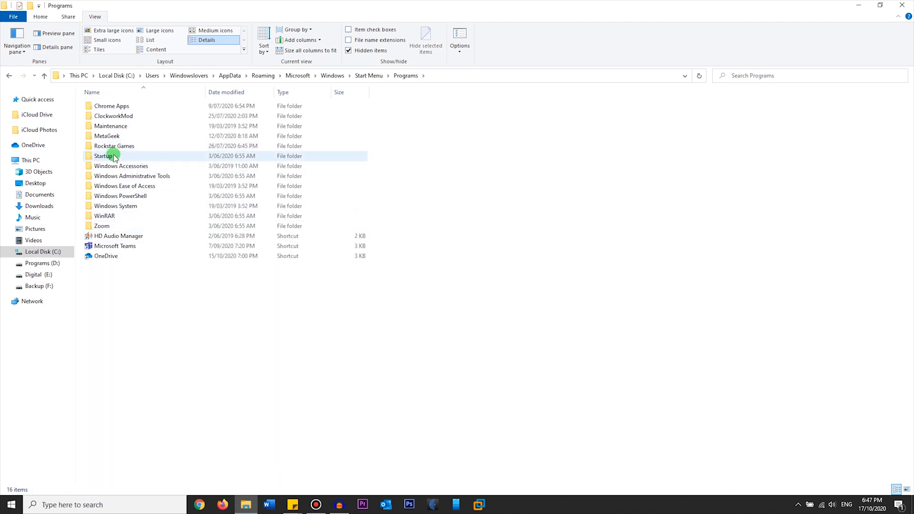
double_click(104, 156)
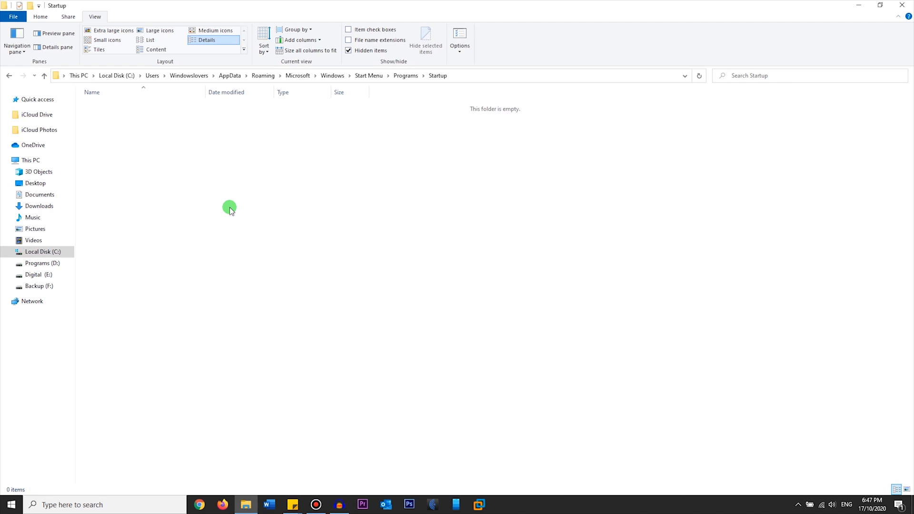
mouse_move(300, 169)
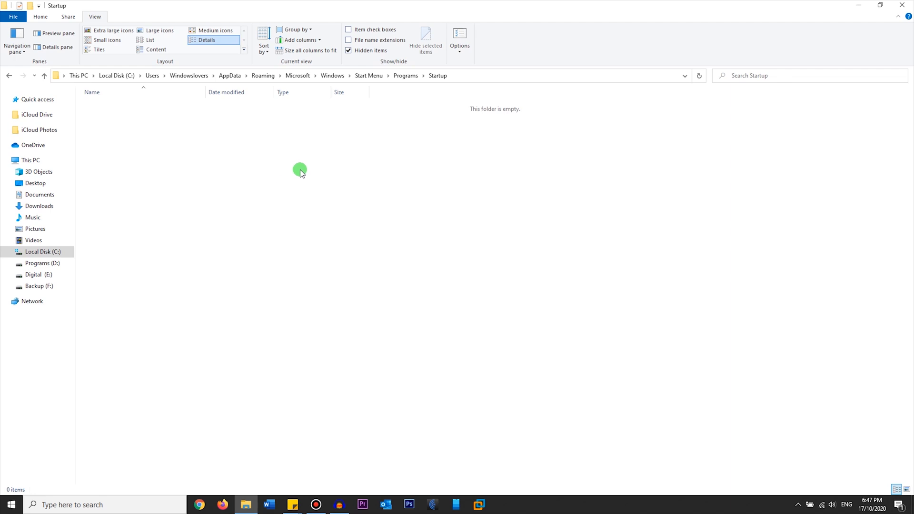
mouse_move(314, 147)
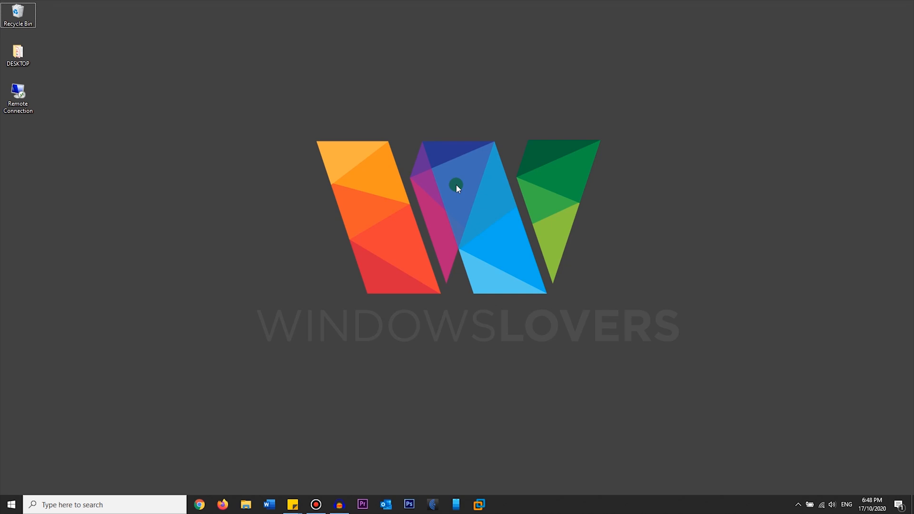
mouse_move(294, 114)
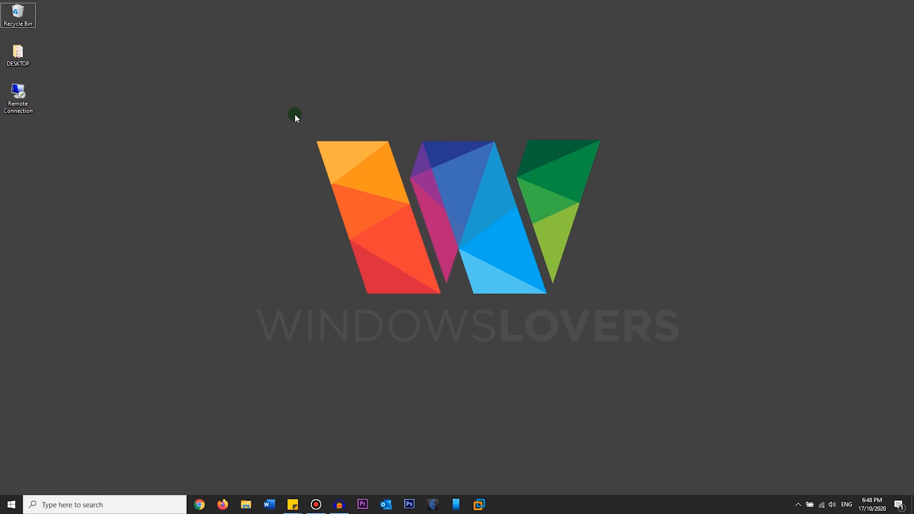
Close File Explorer and open the Startup apps page in Settings
click(105, 505)
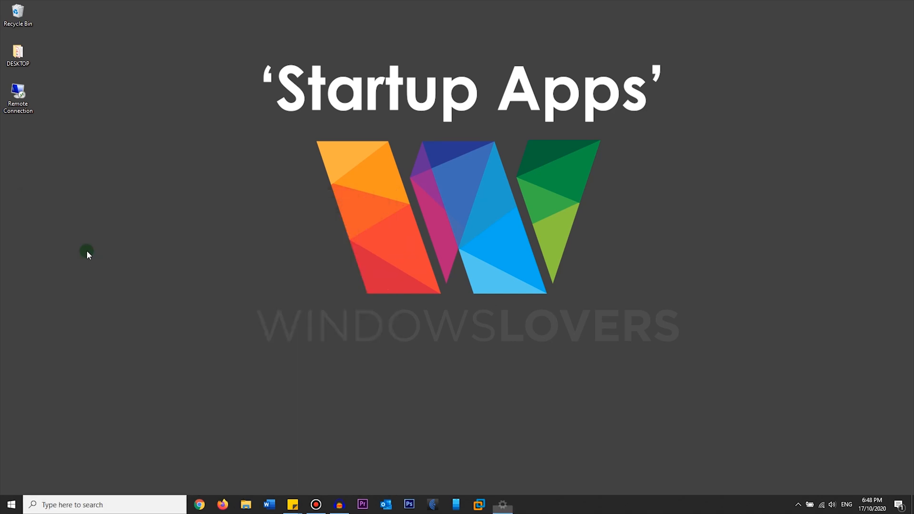
click(502, 504)
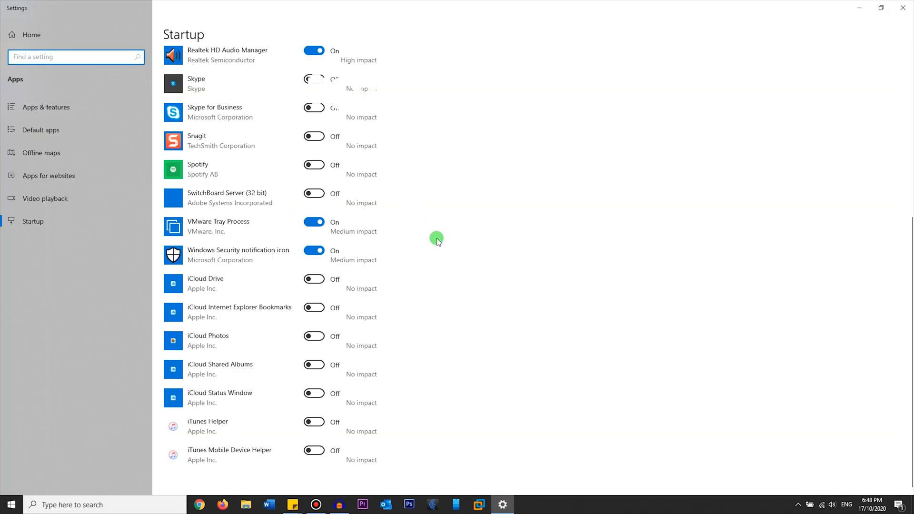
Browse the Startup apps list and switch VMware Tray Process to Off
click(314, 79)
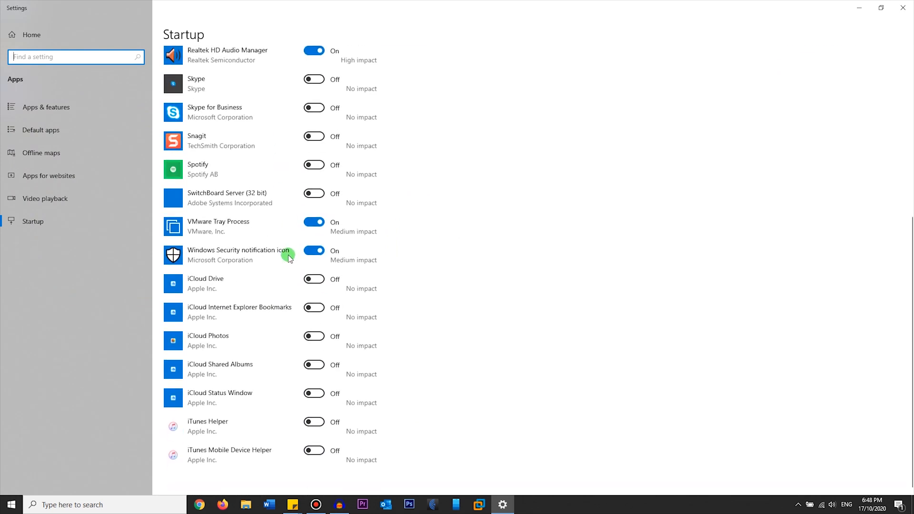
scroll(up, 3)
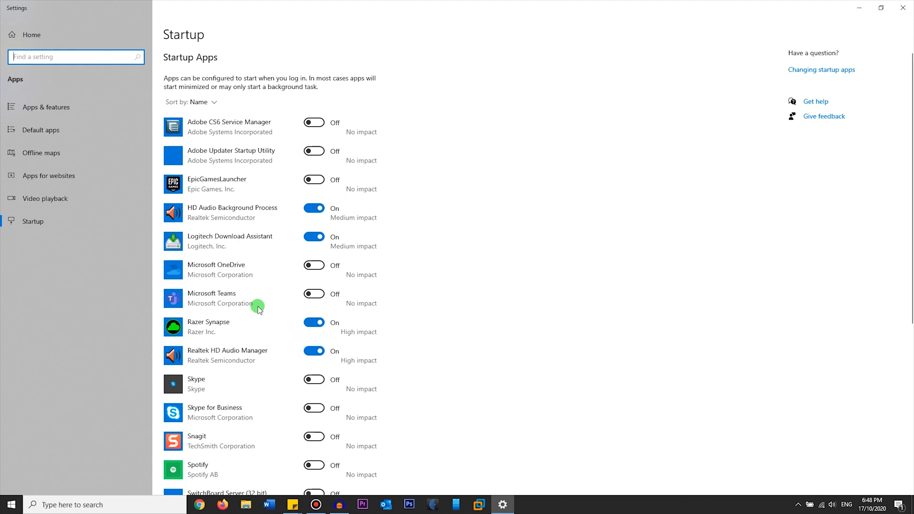
mouse_move(260, 229)
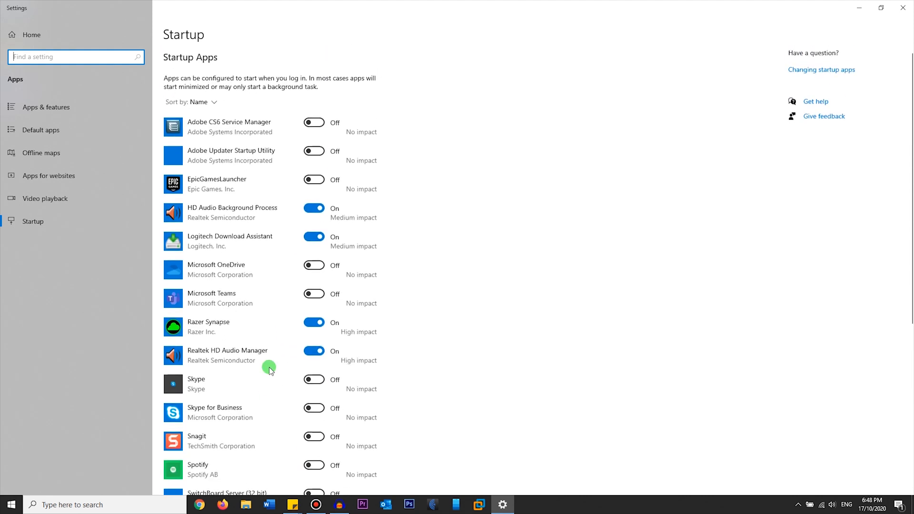
click(313, 207)
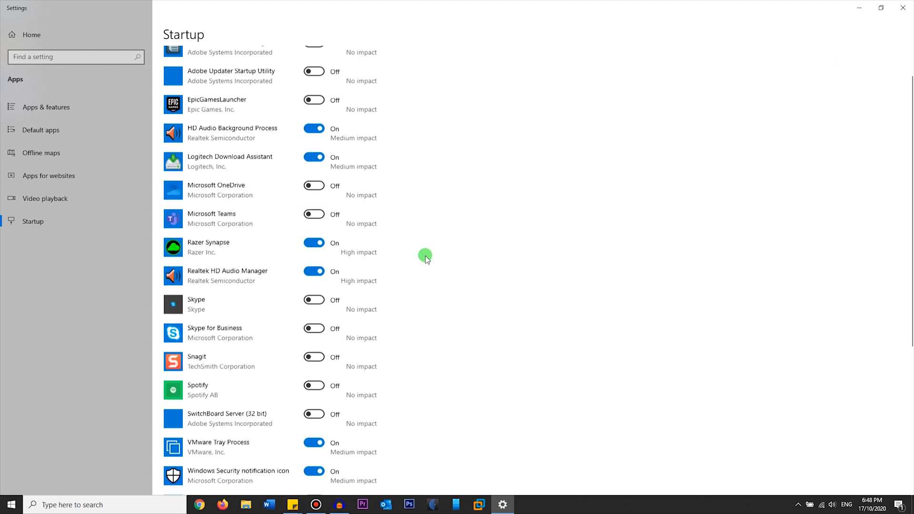
scroll(up, 3)
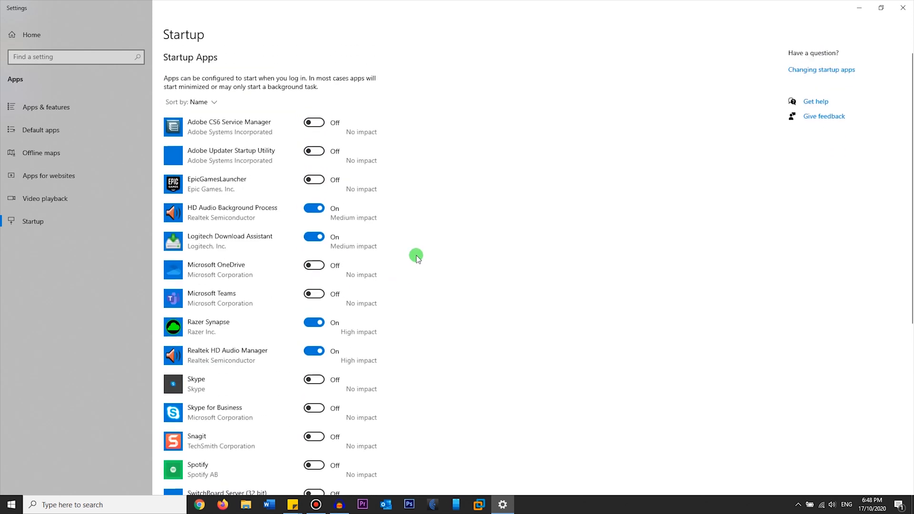
mouse_move(347, 138)
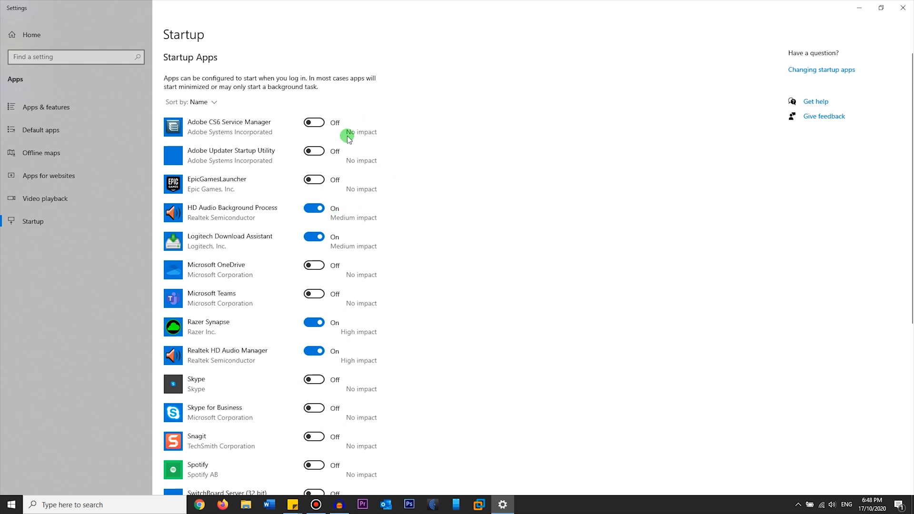
scroll(down, 3)
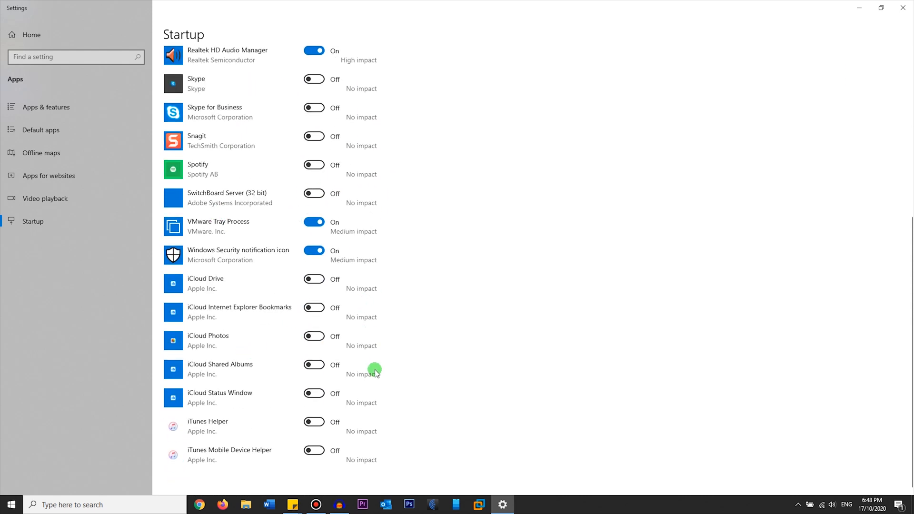
mouse_move(208, 352)
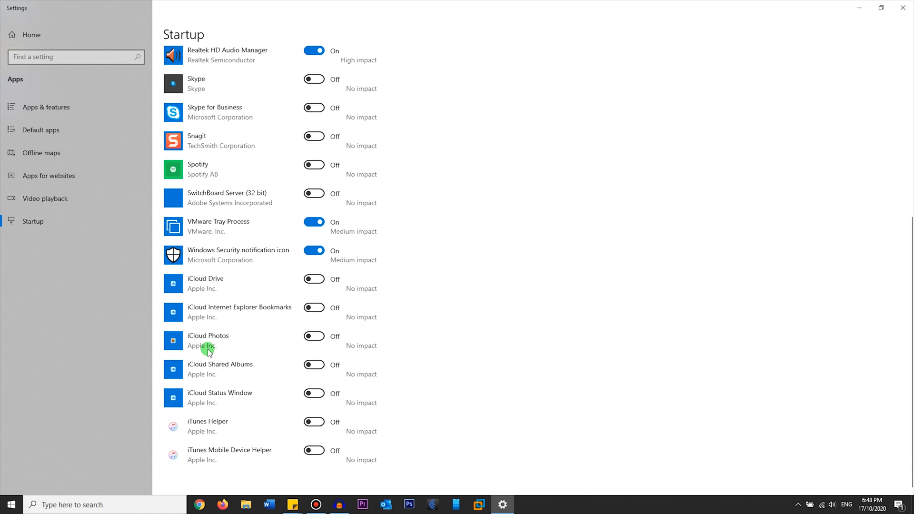
mouse_move(226, 387)
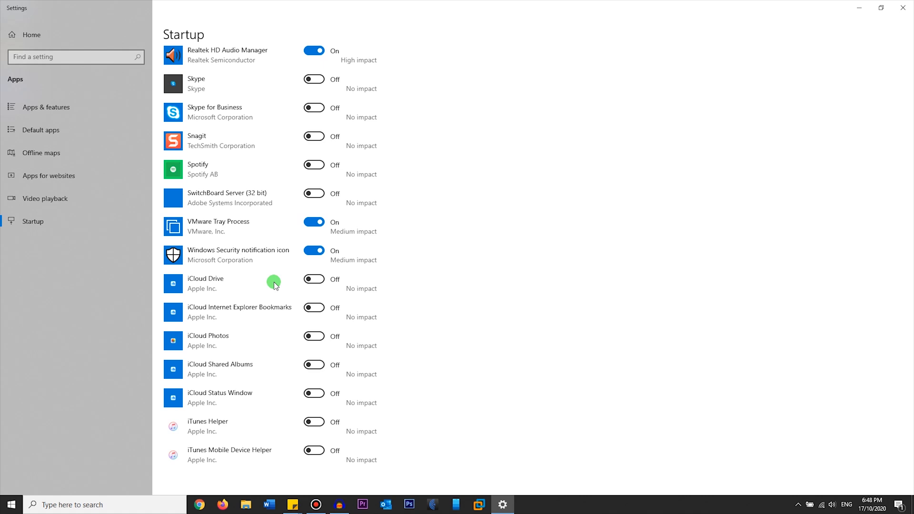
scroll(up, 3)
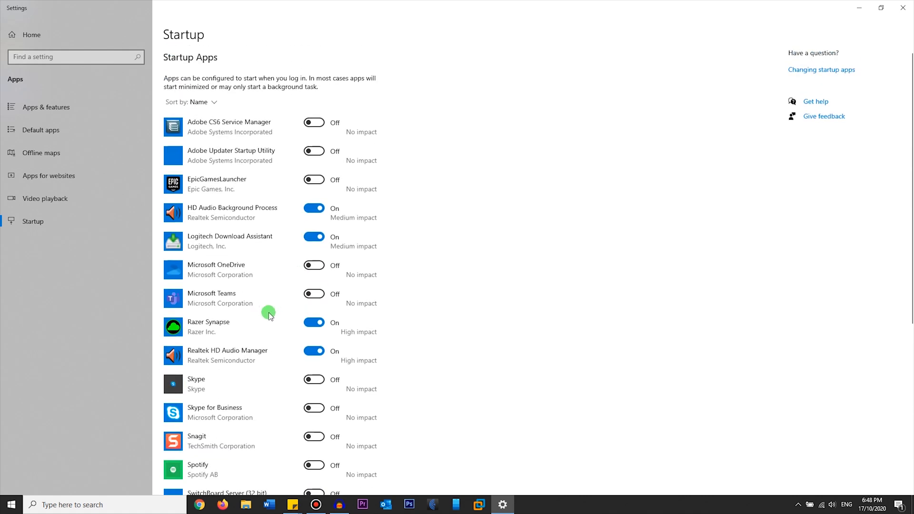
scroll(down, 3)
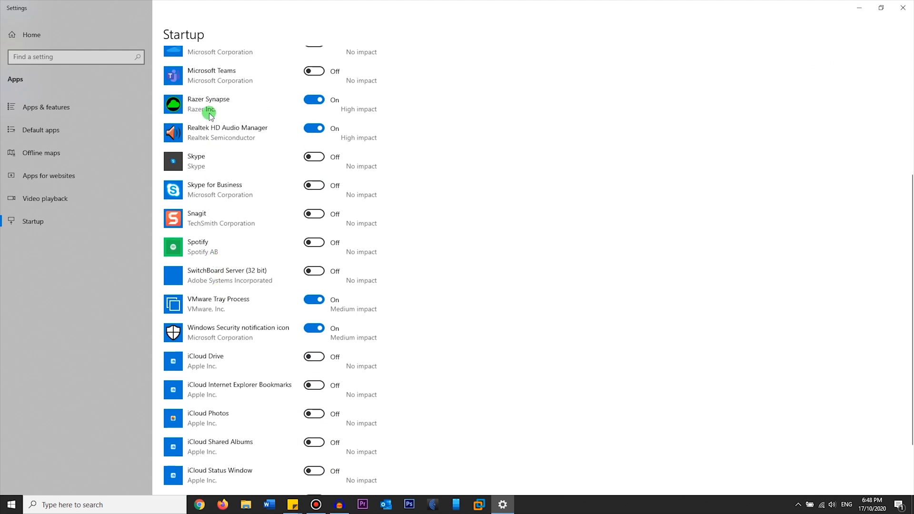
mouse_move(247, 354)
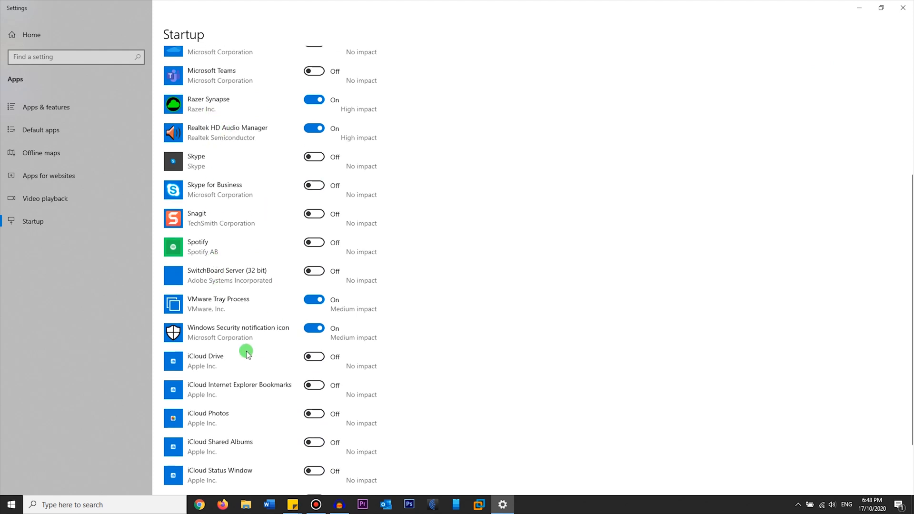
click(314, 299)
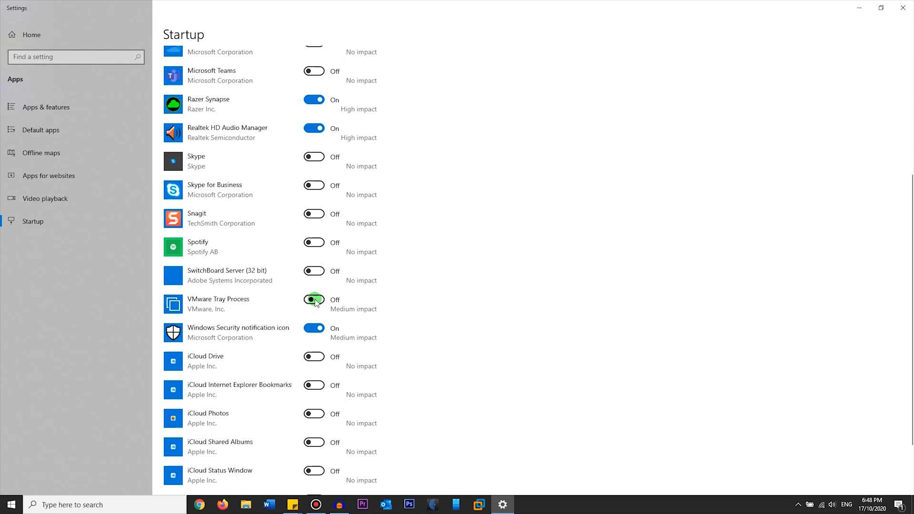
Switch Logitech Download Assistant to Off and scroll through the startup apps list
scroll(up, 3)
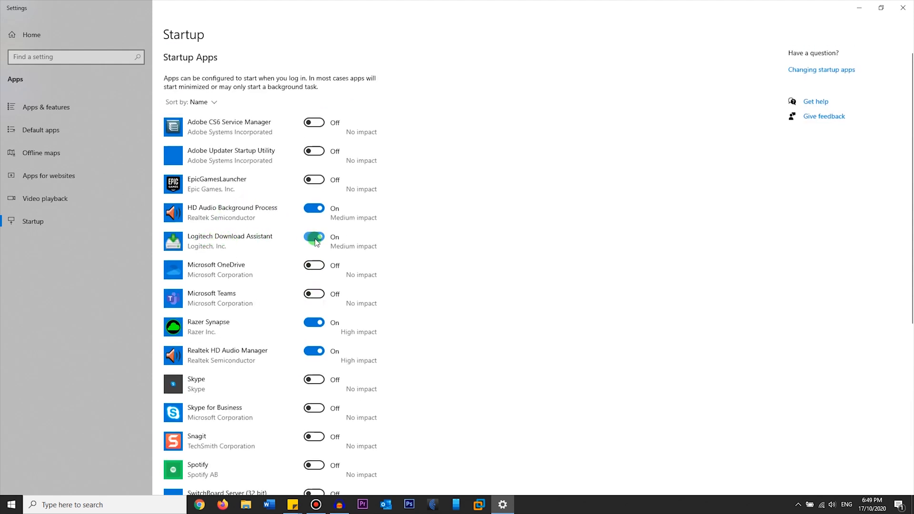
click(314, 236)
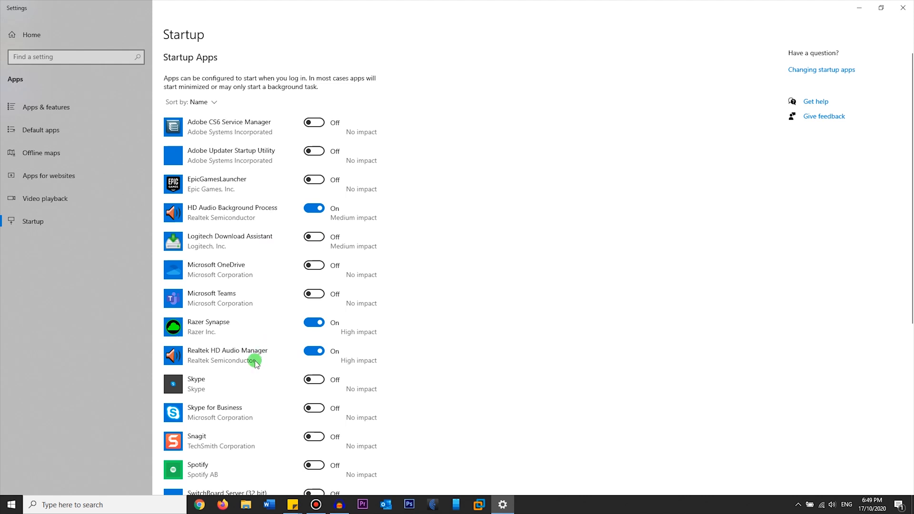
scroll(down, 3)
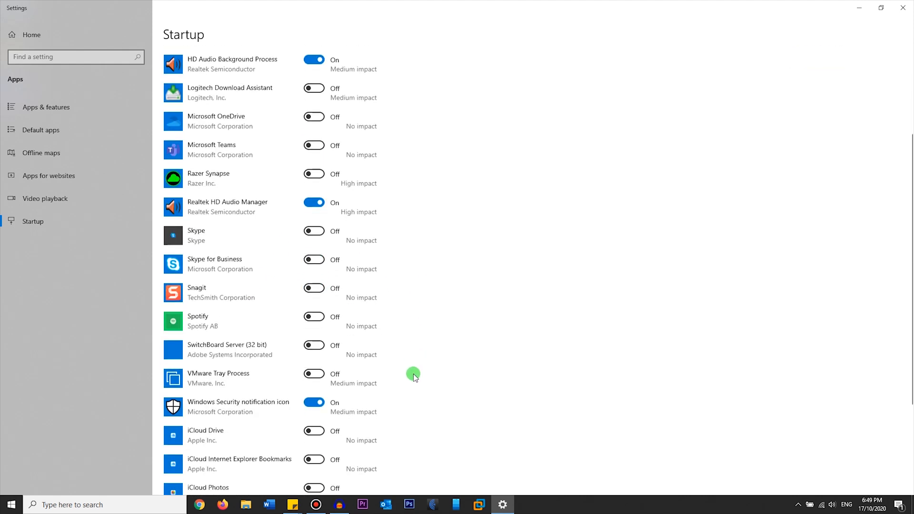
scroll(up, 3)
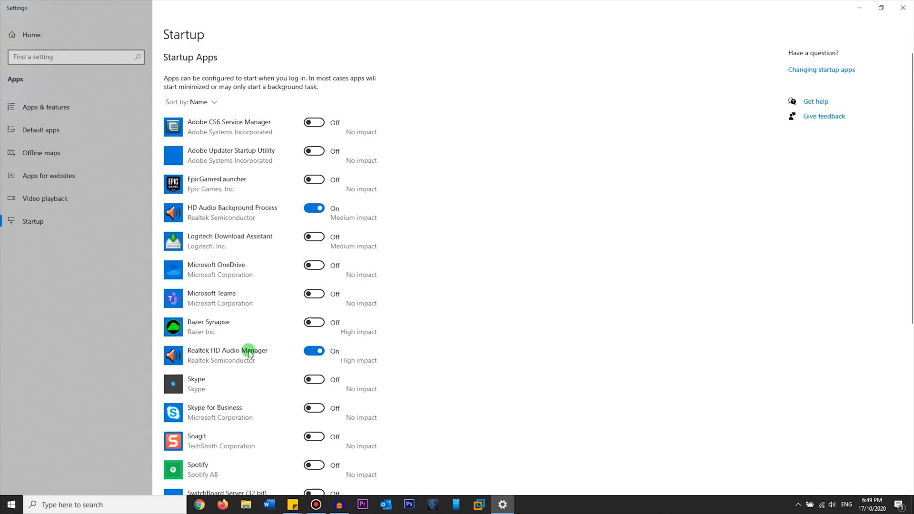
scroll(down, 3)
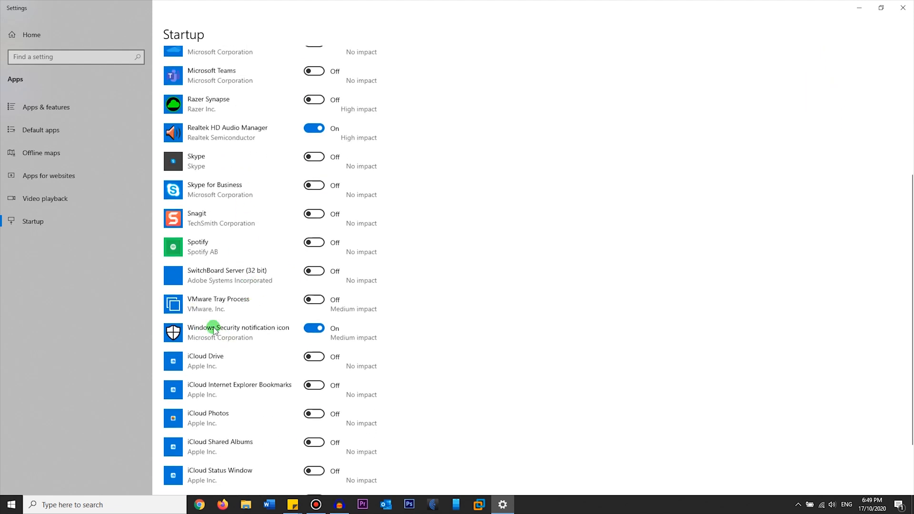
scroll(down, 3)
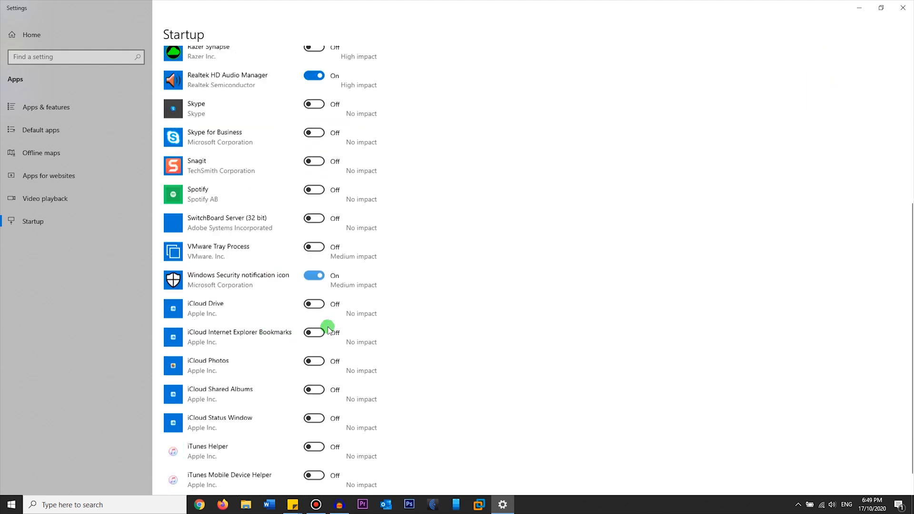
scroll(up, 3)
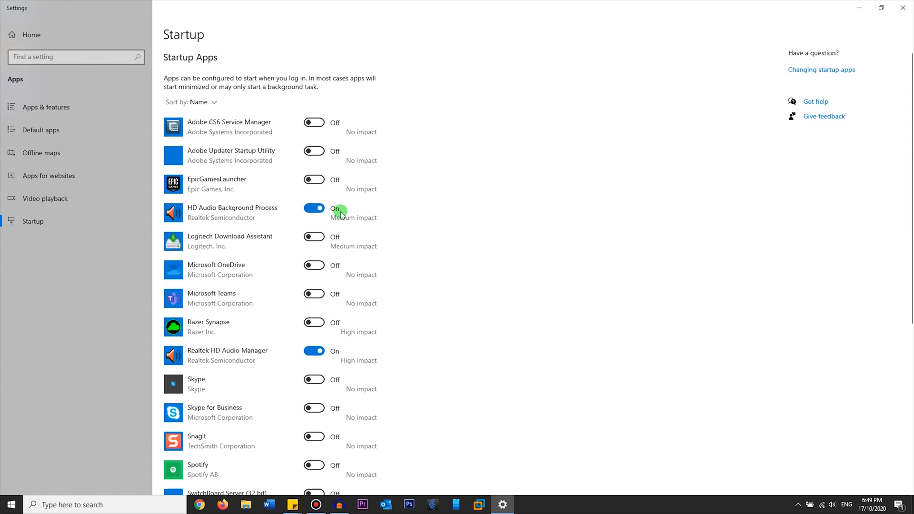
mouse_move(302, 94)
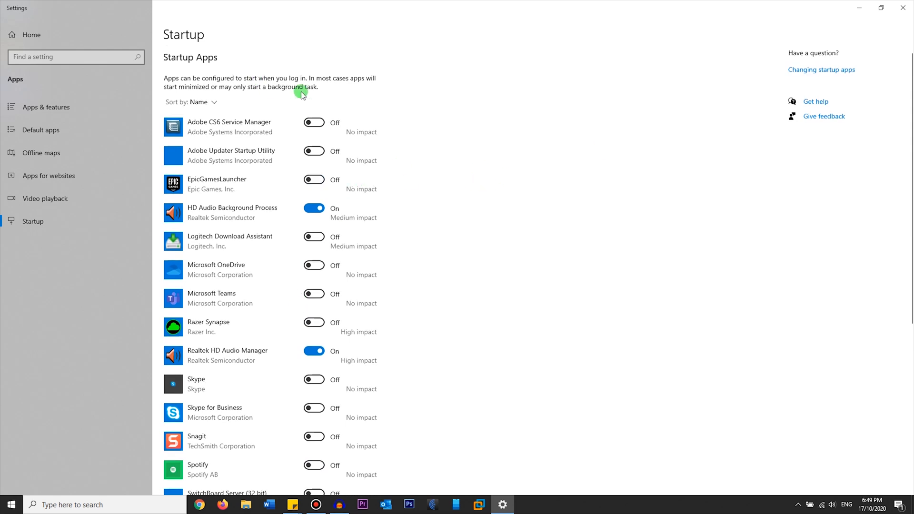
scroll(down, 3)
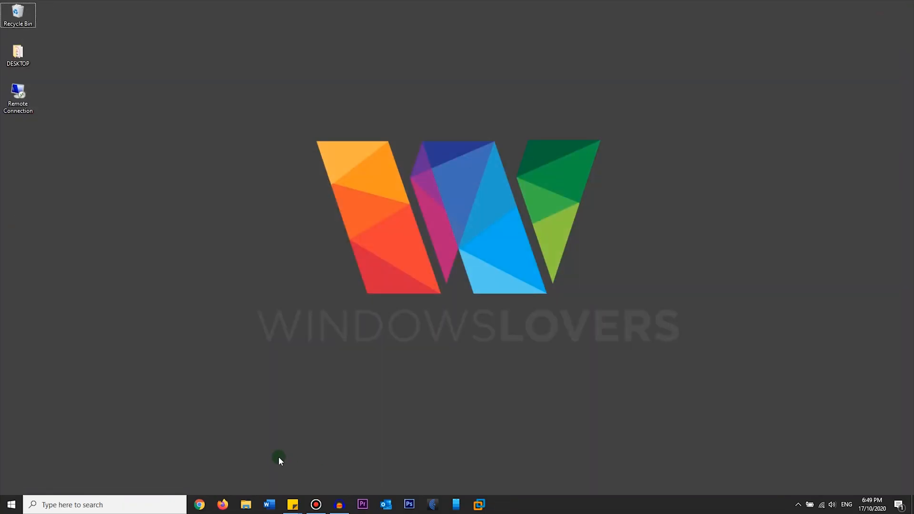
mouse_move(302, 421)
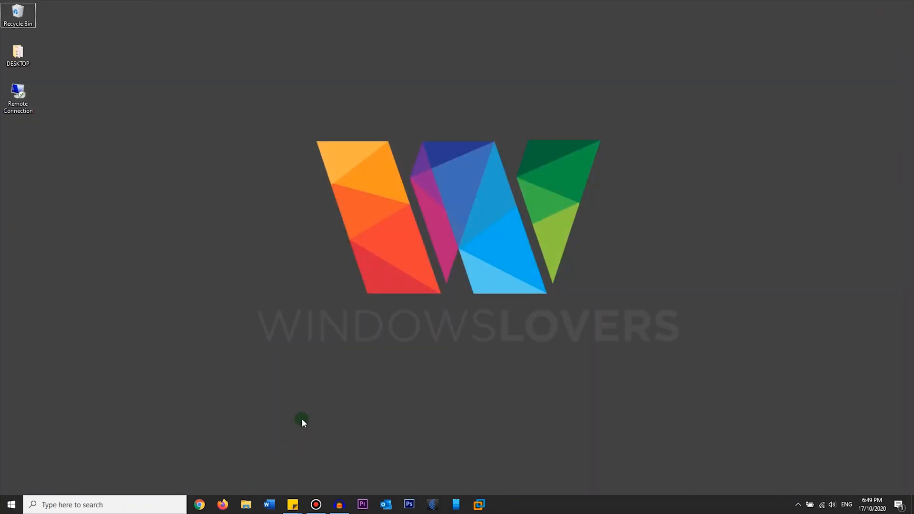
click(246, 505)
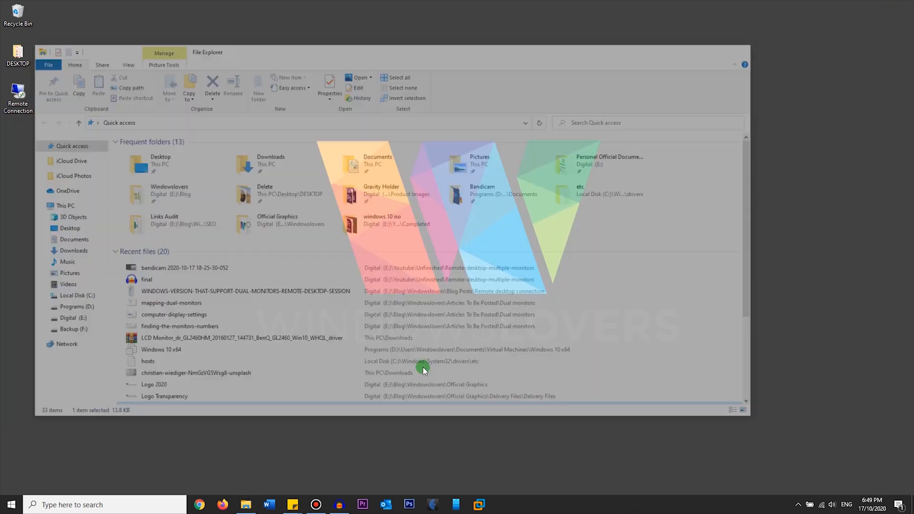
click(724, 65)
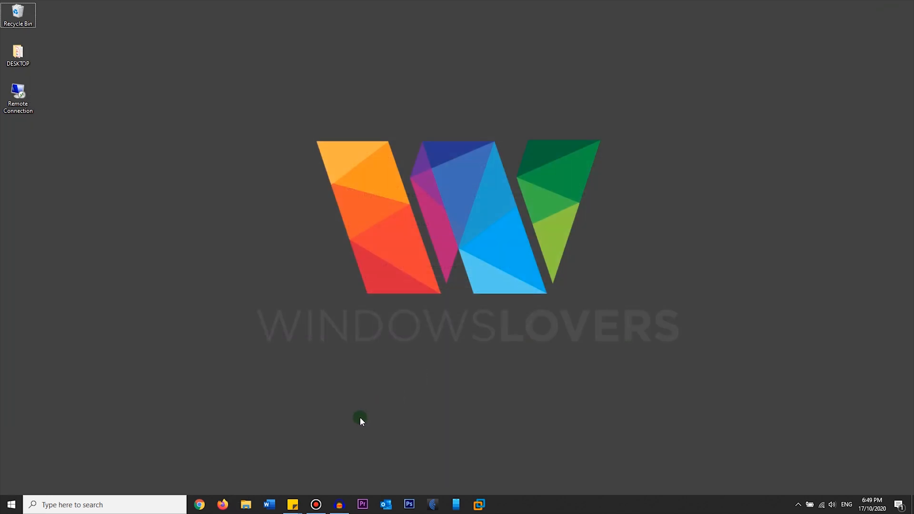